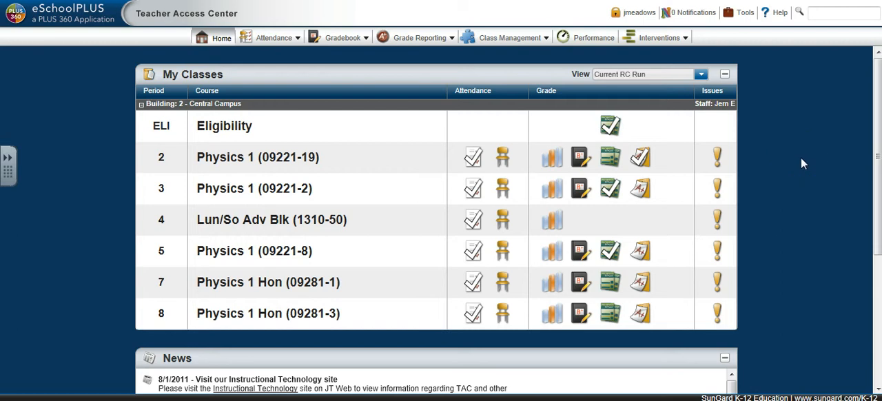
mouse_move(808, 160)
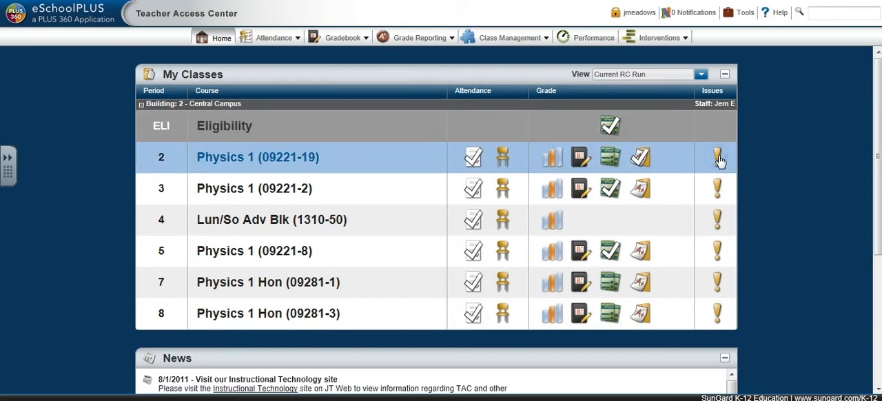
Record a period 2 Physics issue: Step 5 - Mischievous Behavior, Classroom, note 'This is a test incident. Delete.'.
left_click(717, 157)
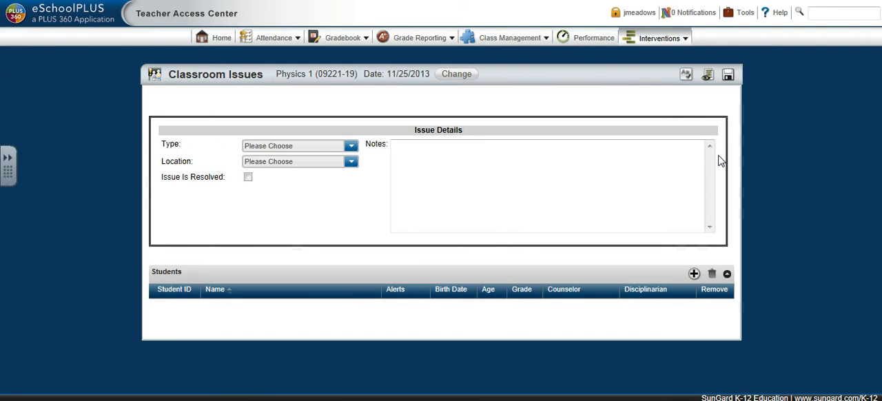
left_click(352, 162)
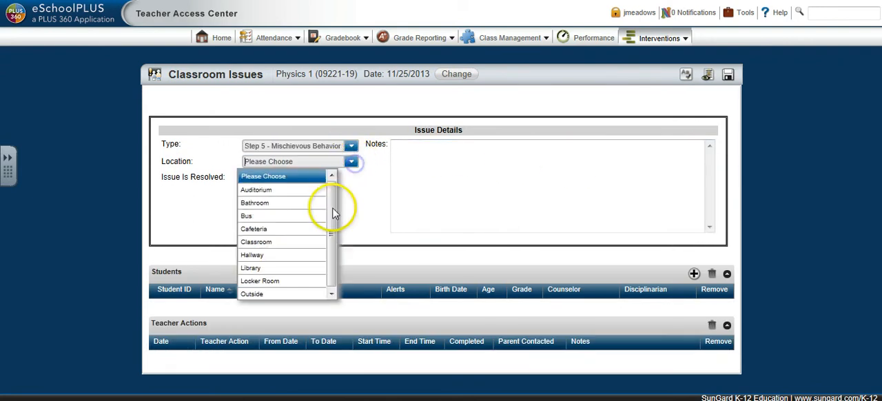
left_click(256, 242)
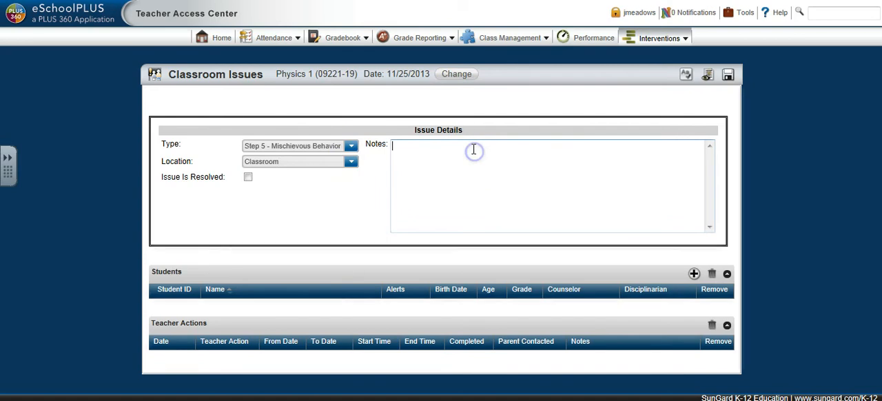
type("This")
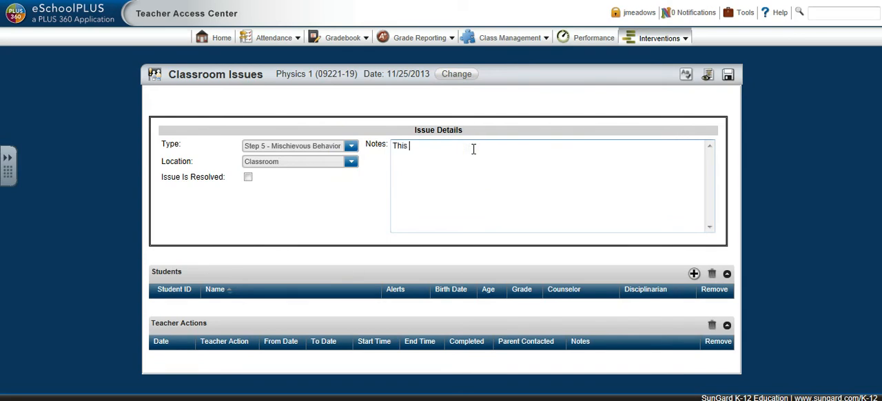
type("is a test")
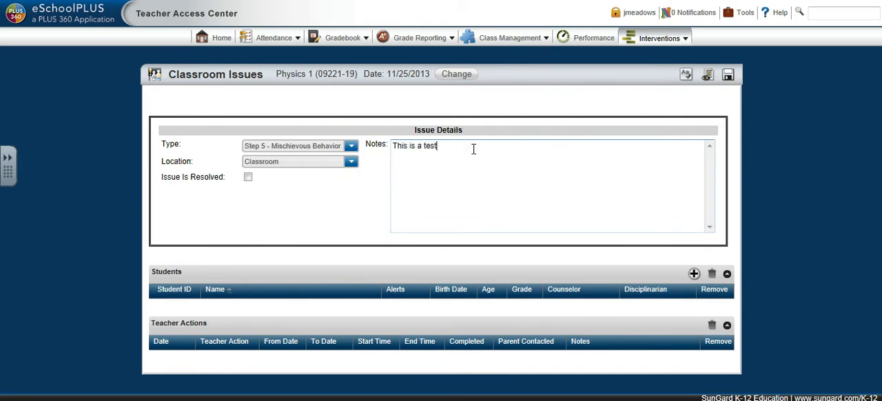
type("incident.")
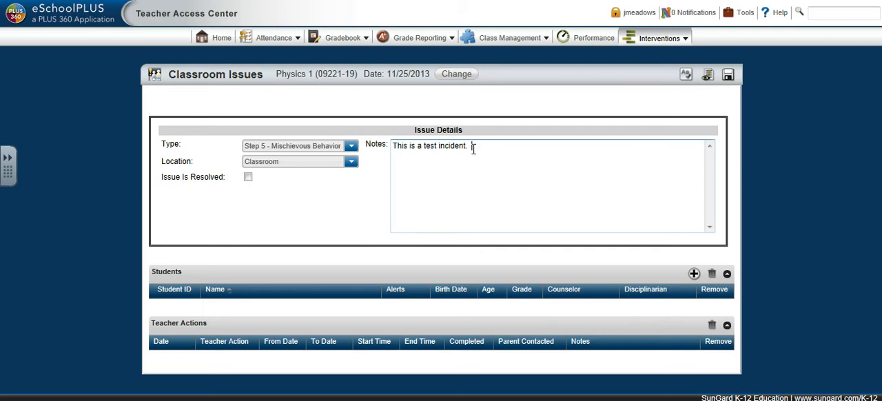
type("Delete.")
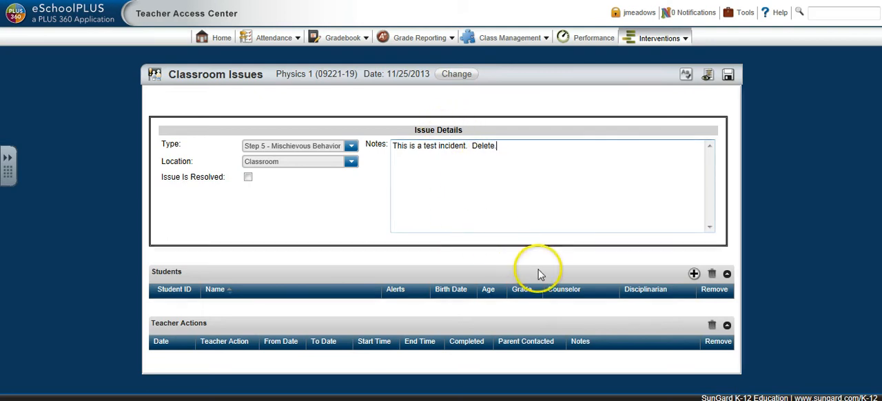
mouse_move(666, 276)
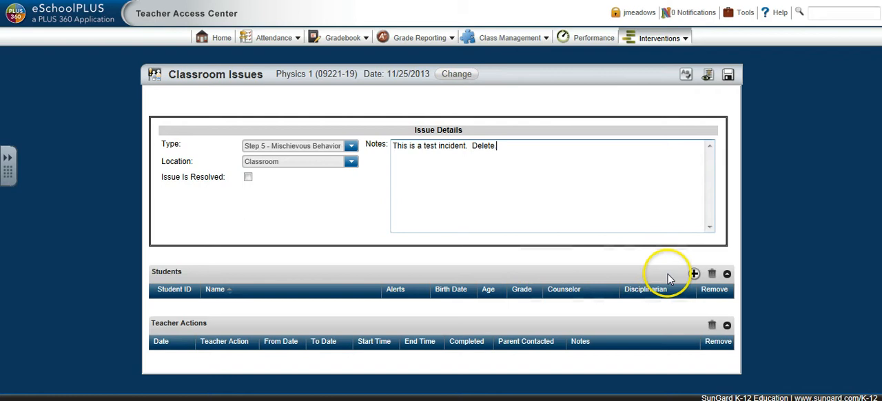
Add two students, grades 10 and 11, to the issue via Student Chooser.
left_click(695, 274)
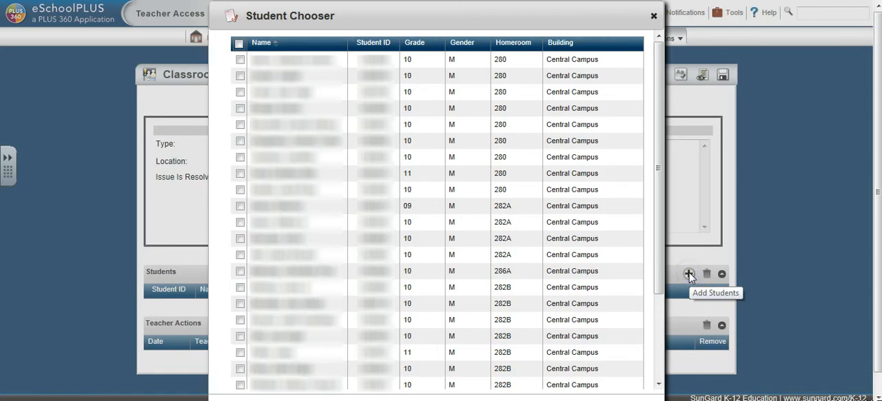
left_click(239, 157)
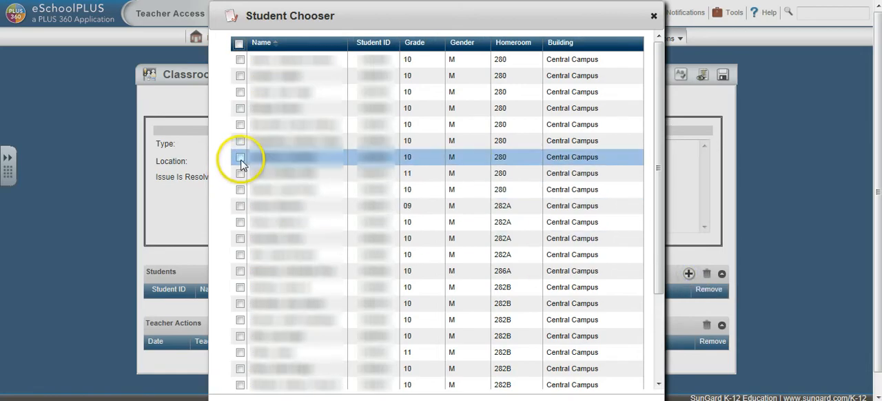
left_click(239, 157)
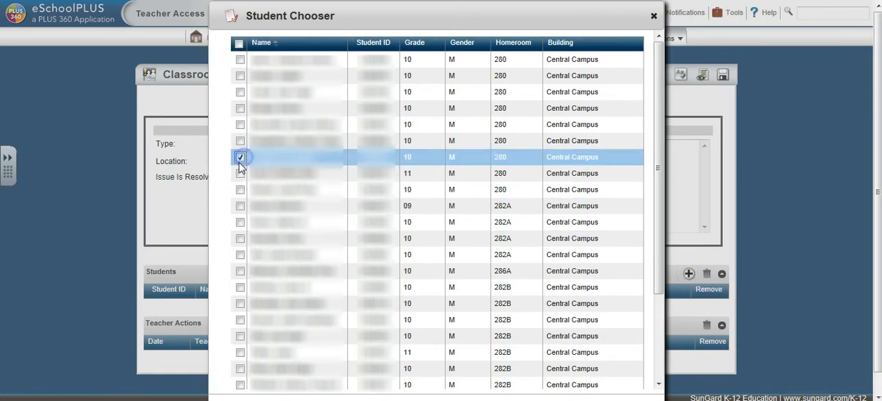
left_click(239, 173)
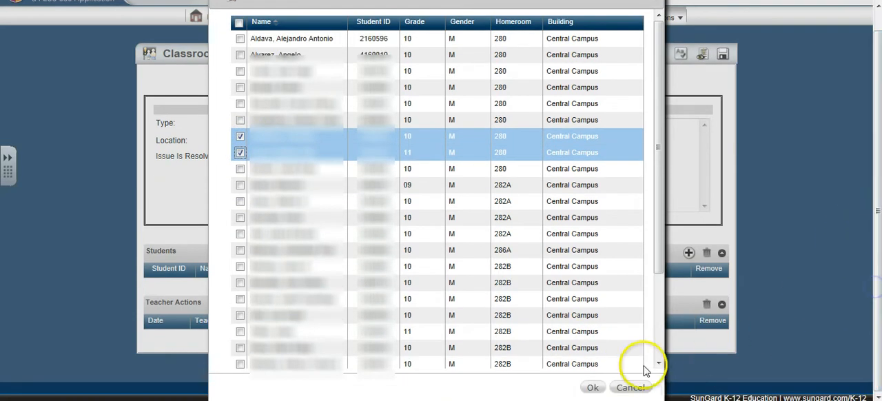
left_click(592, 387)
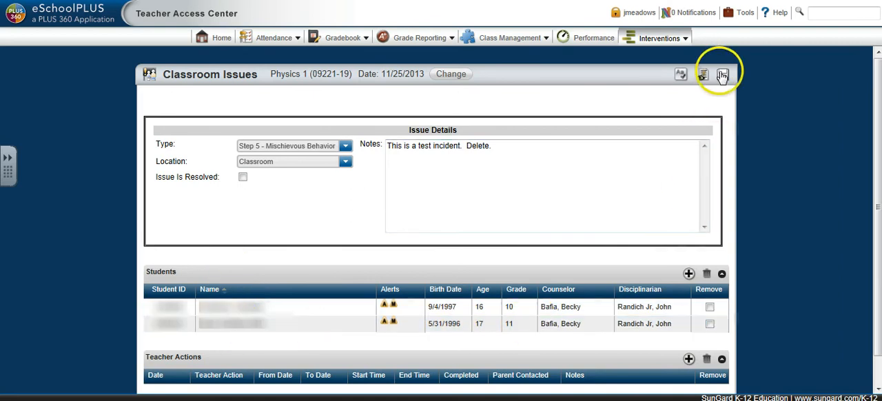
mouse_move(722, 75)
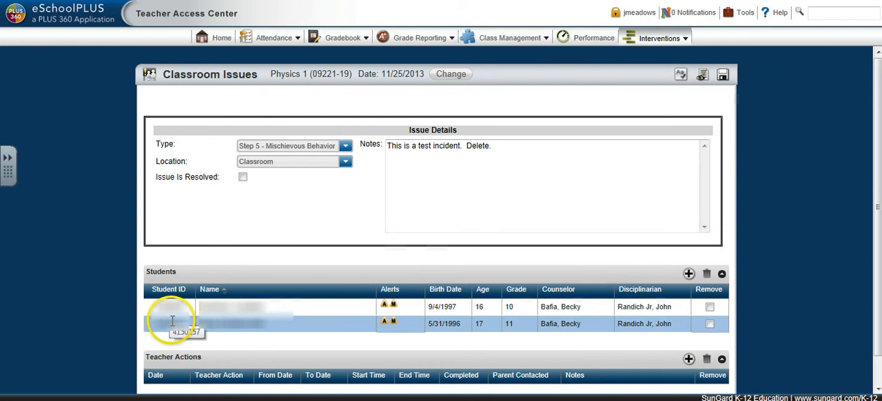
mouse_move(722, 75)
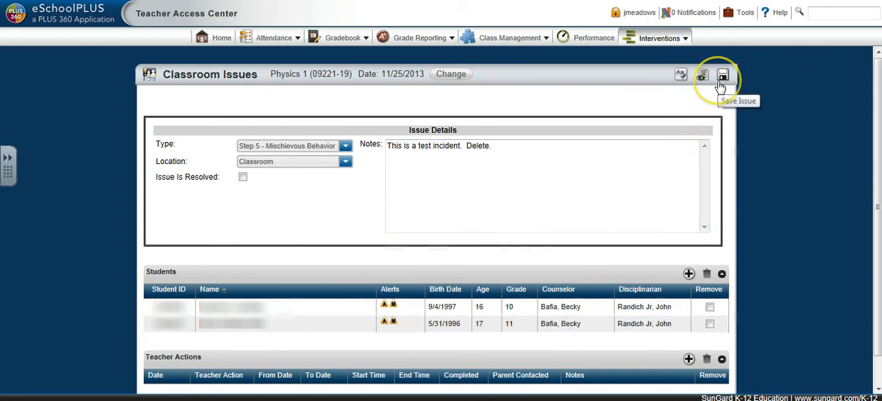
mouse_move(702, 75)
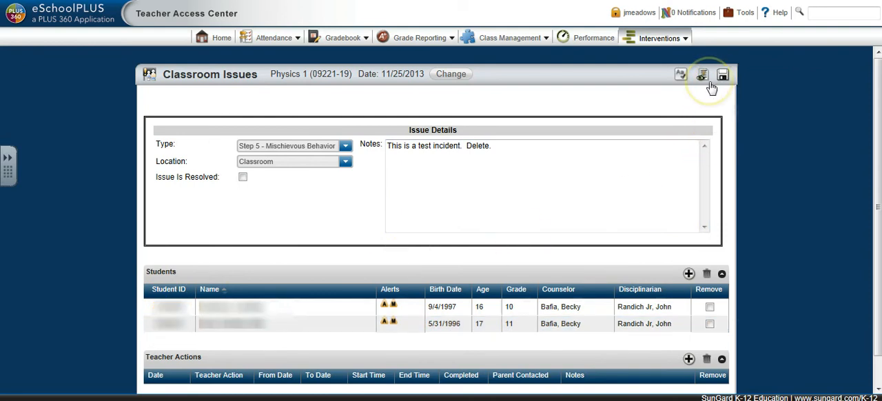
mouse_move(703, 75)
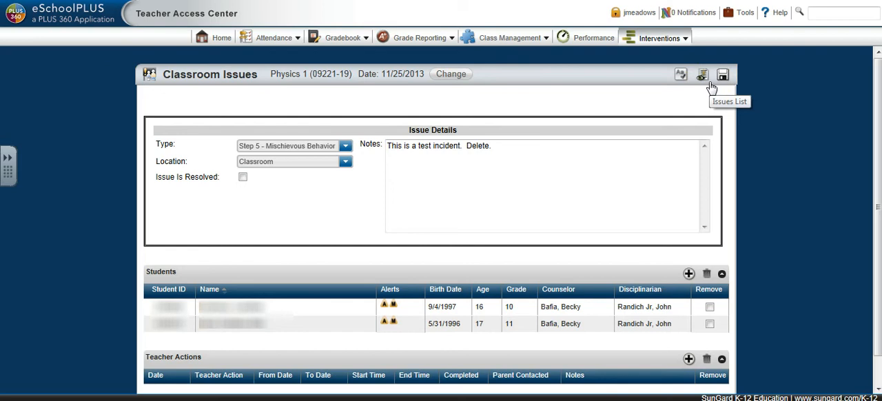
Save the issue, creating two Recorded Mischievous Behavior entries in the list.
left_click(722, 74)
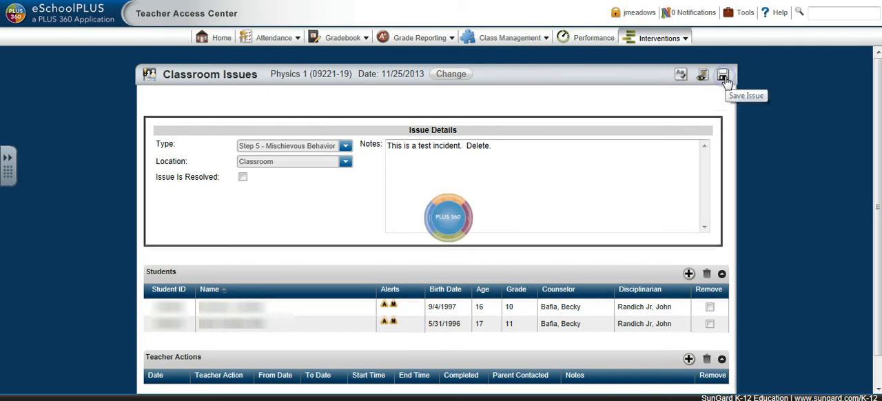
left_click(723, 75)
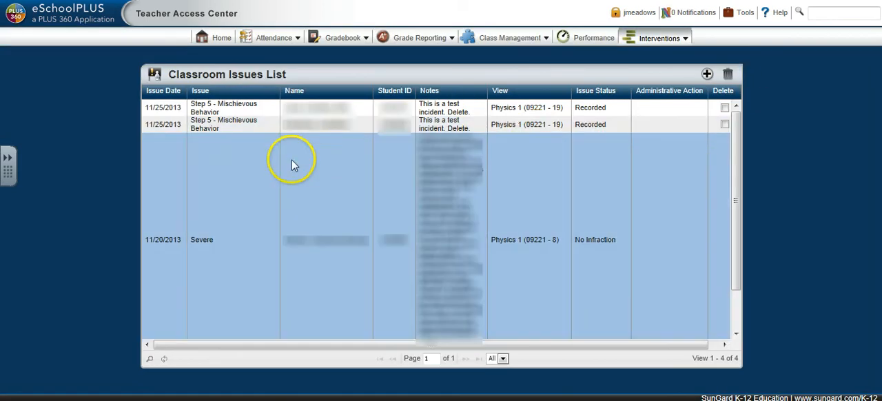
Open the first student's Step 5 - Mischievous Behavior issue from the Classroom Issues List.
left_click(327, 124)
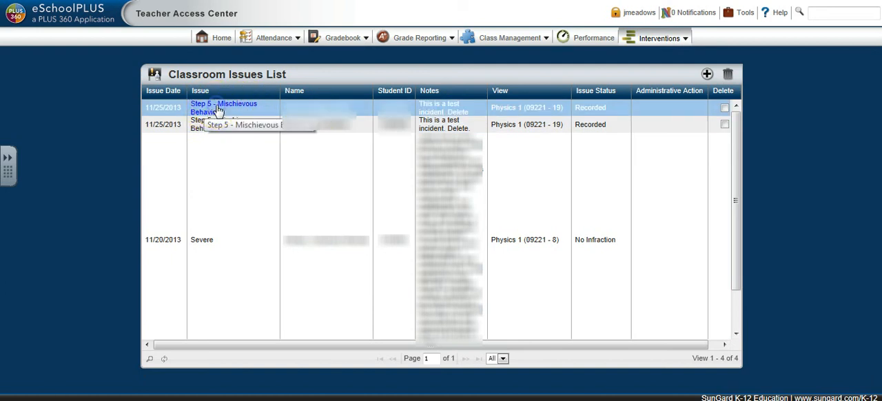
left_click(223, 108)
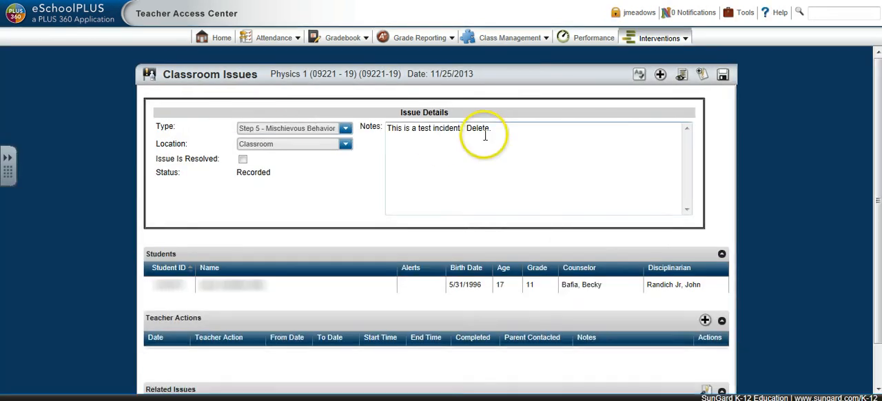
left_click(702, 75)
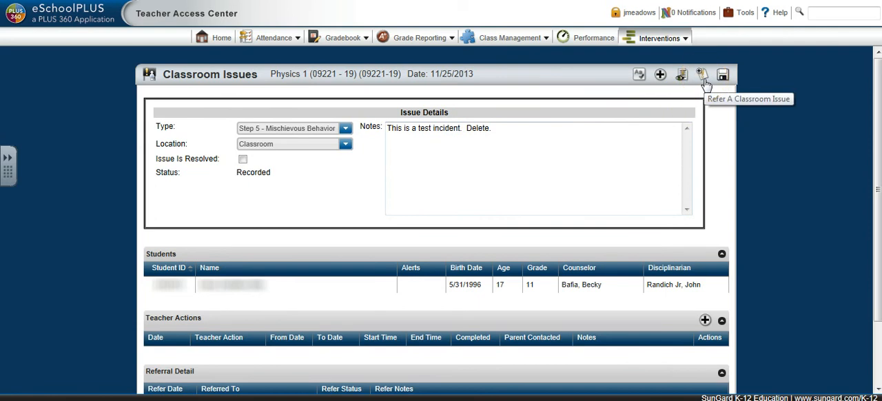
mouse_move(712, 164)
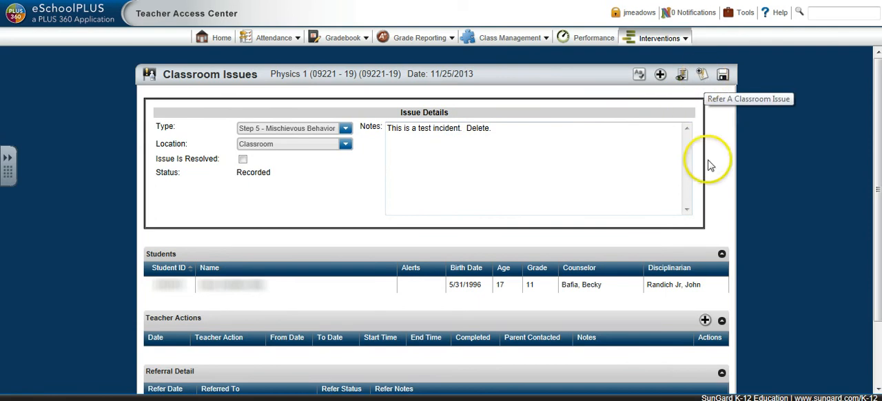
scroll("down", 3)
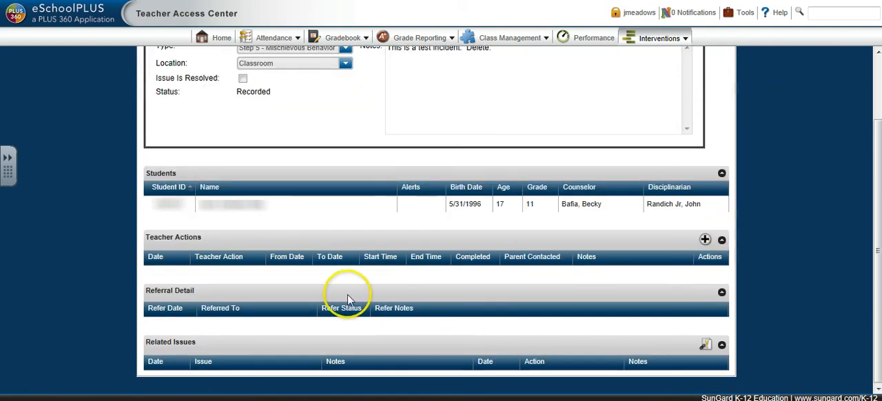
mouse_move(343, 298)
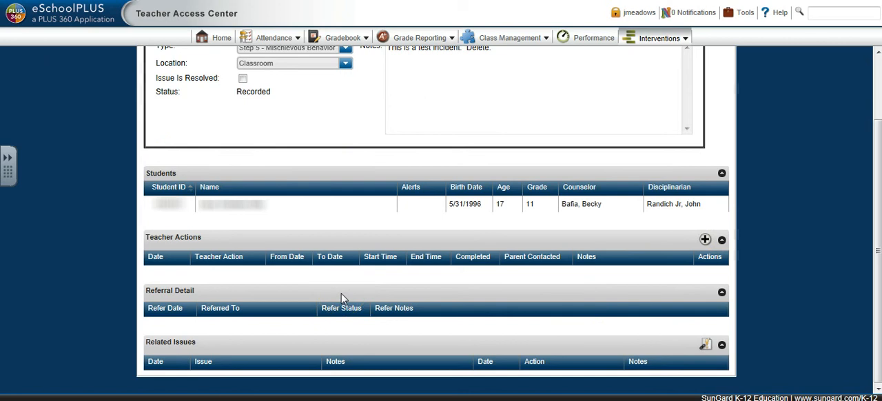
mouse_move(186, 352)
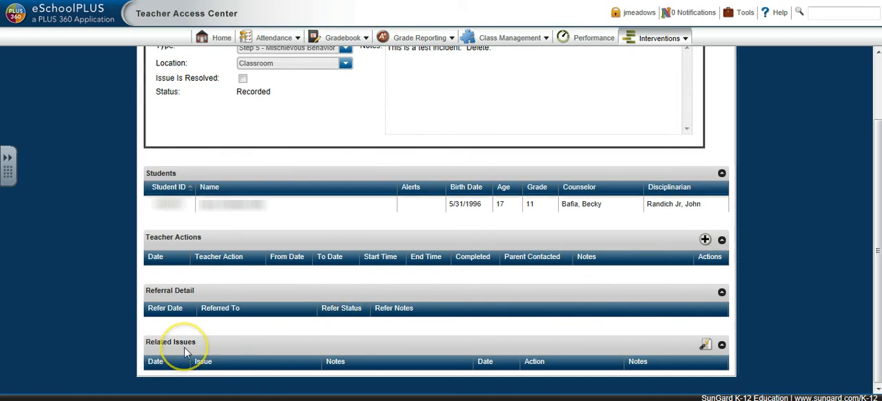
mouse_move(185, 351)
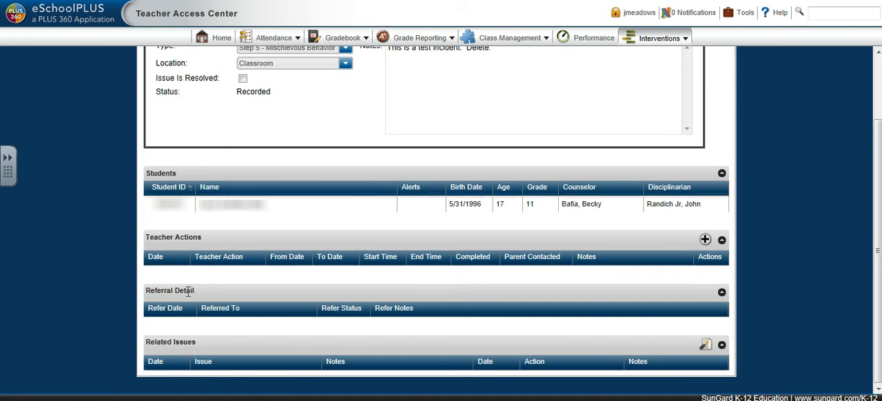
mouse_move(357, 299)
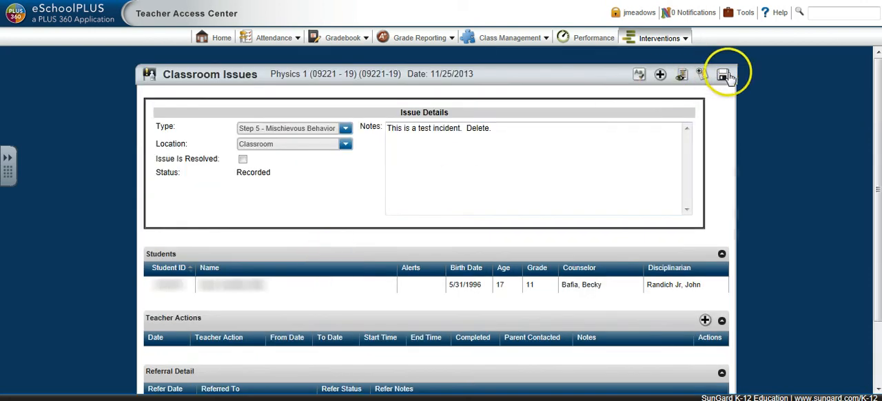
mouse_move(703, 74)
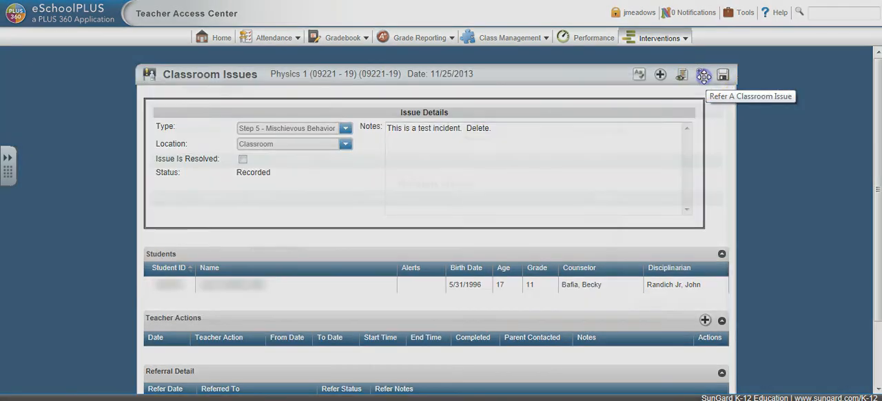
left_click(702, 75)
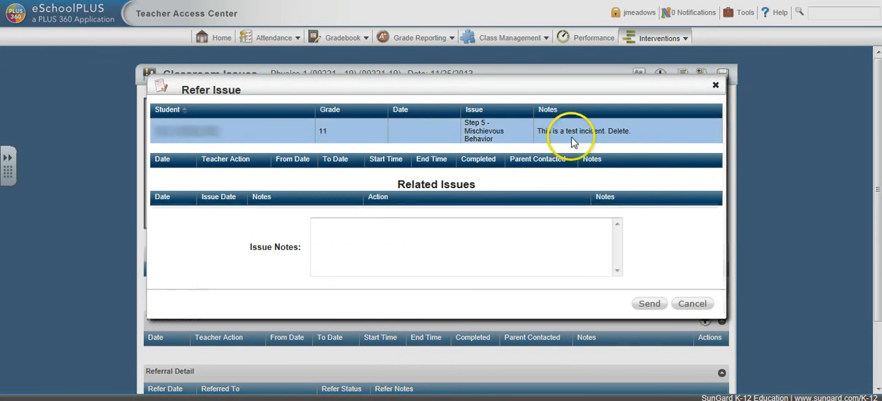
mouse_move(399, 286)
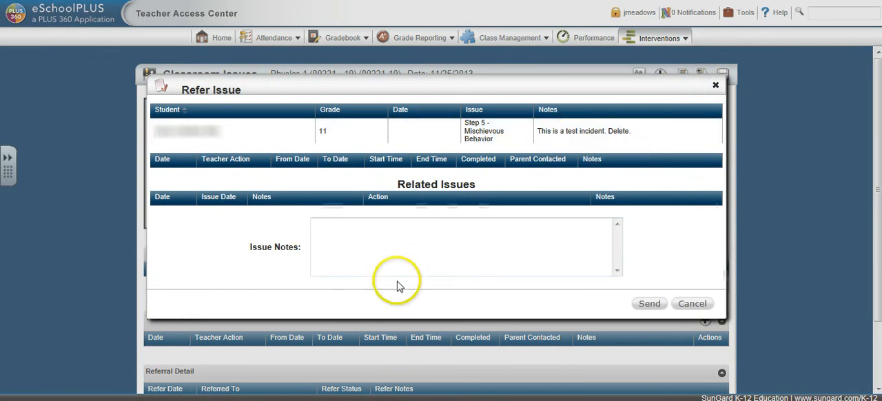
mouse_move(686, 286)
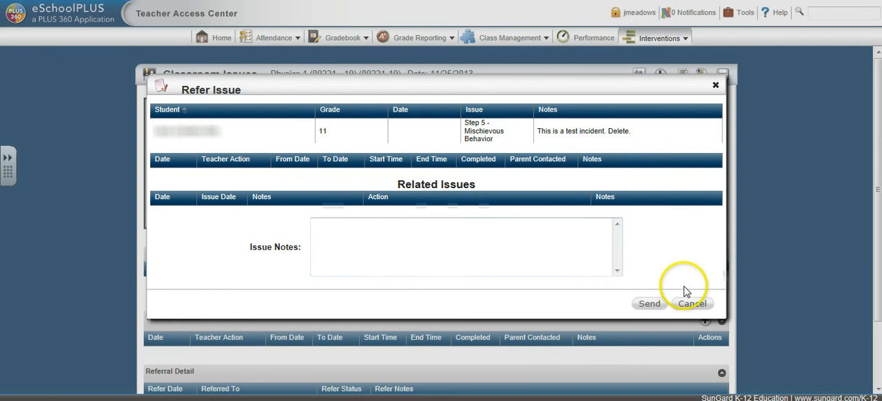
left_click(692, 303)
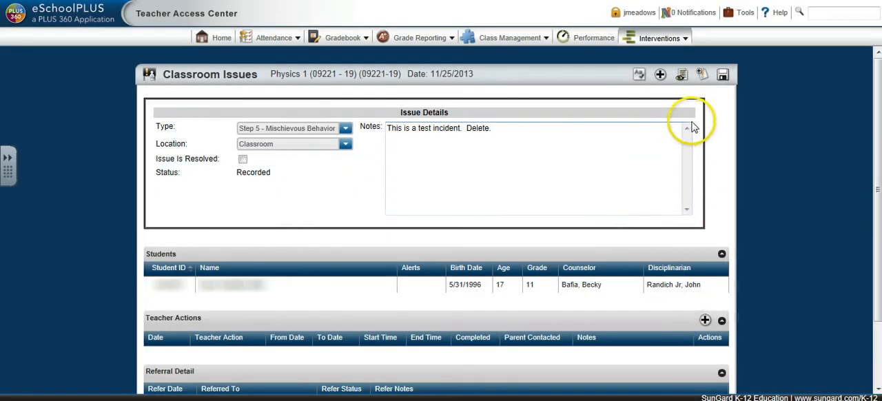
mouse_move(683, 74)
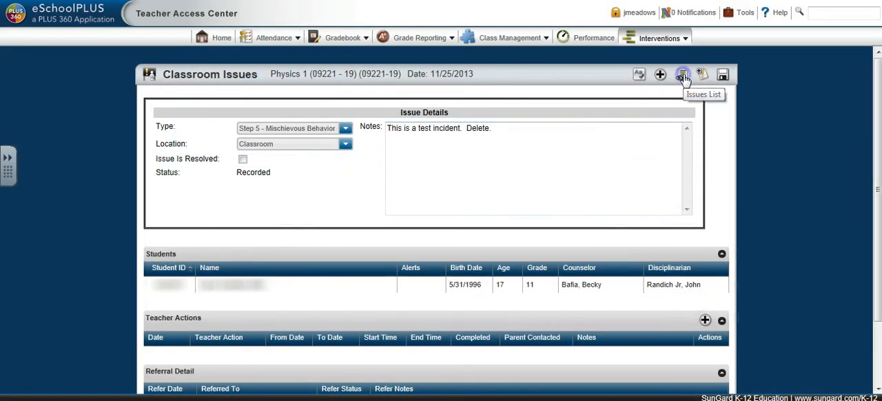
Open the grade 10 student's Step 5 issue and its Refer A Classroom Issue window.
left_click(683, 74)
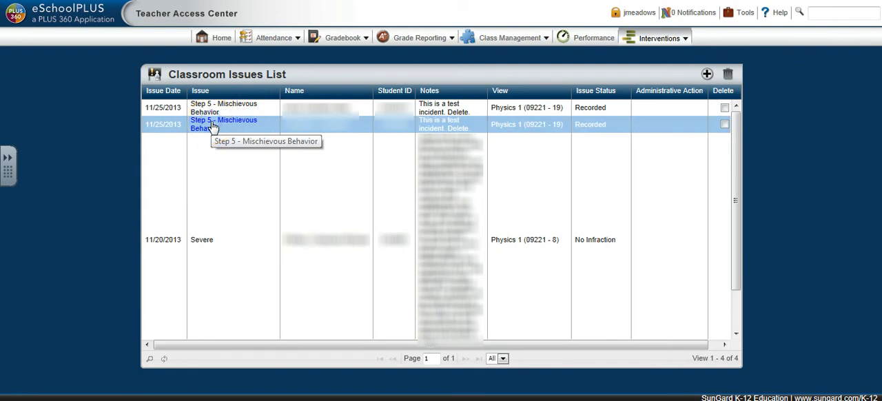
left_click(223, 124)
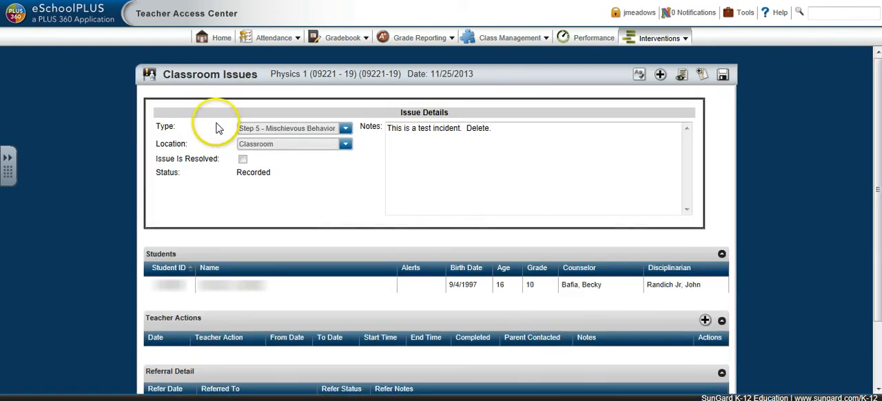
scroll("down", 3)
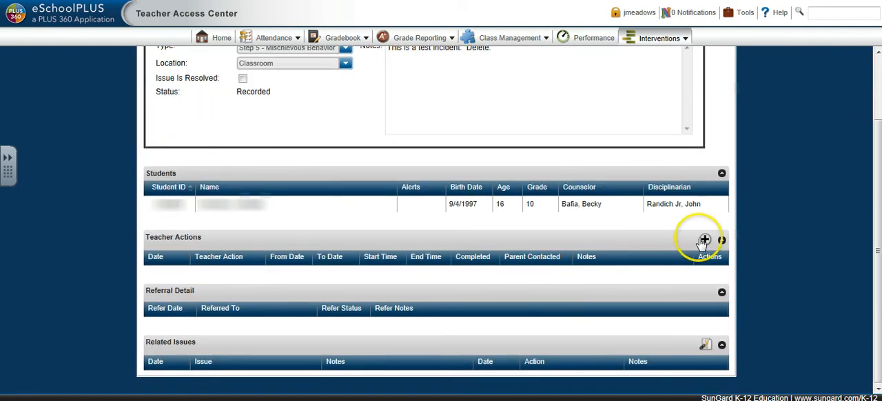
scroll("up", 3)
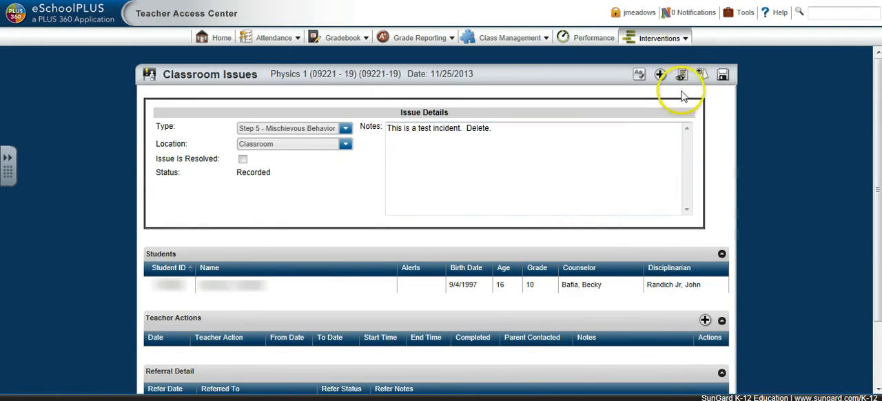
left_click(681, 73)
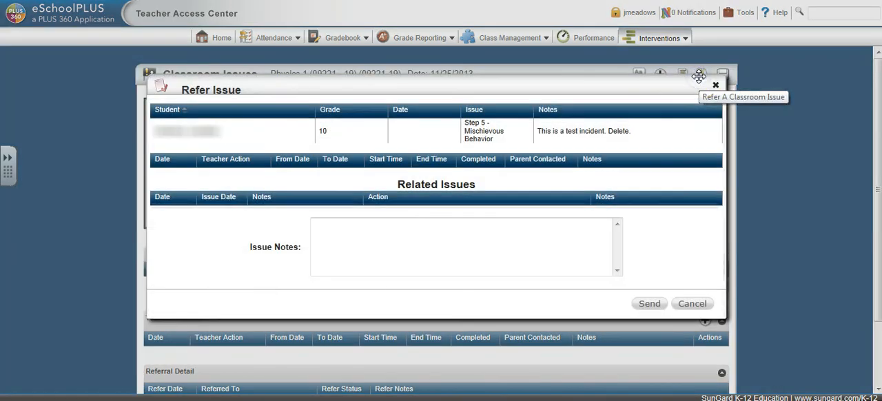
mouse_move(649, 304)
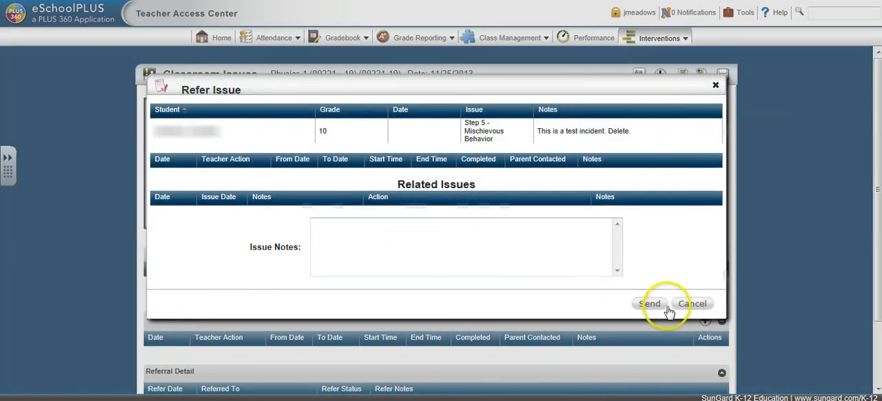